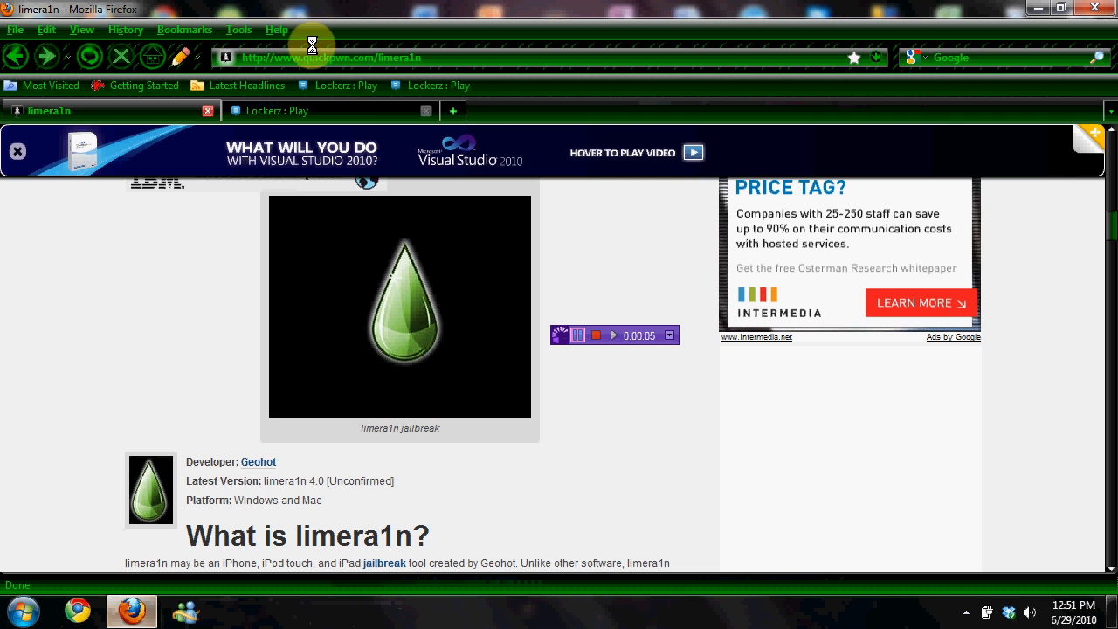
Scroll the QuickPWN page down to the 'What is limera1n?' text and the 'Make it ra1n' screenshot
scroll("down", 3)
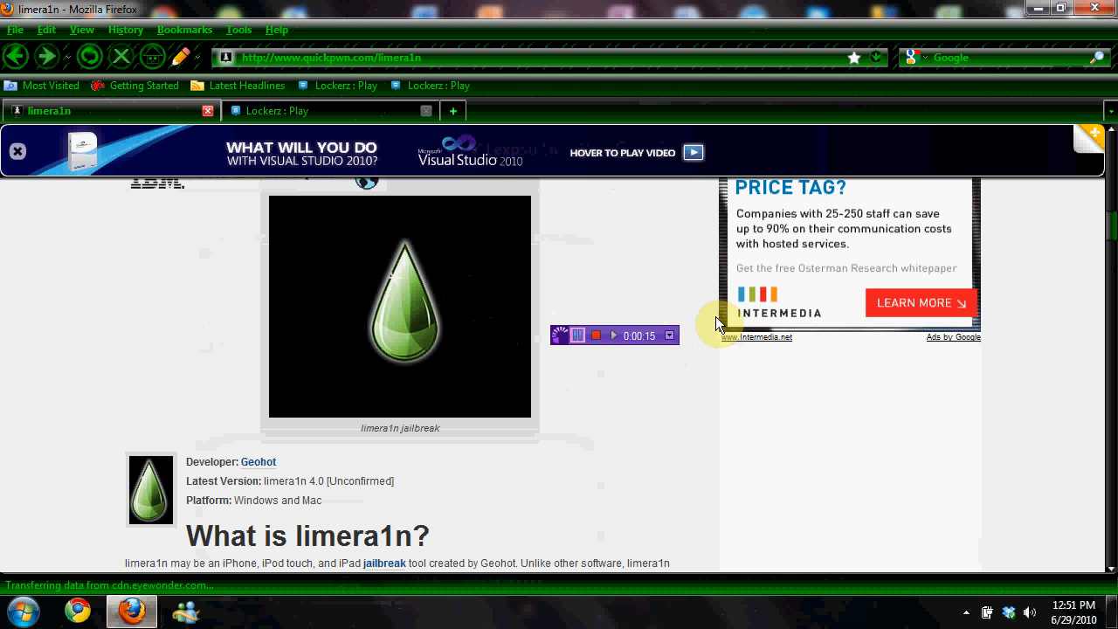
mouse_move(888, 8)
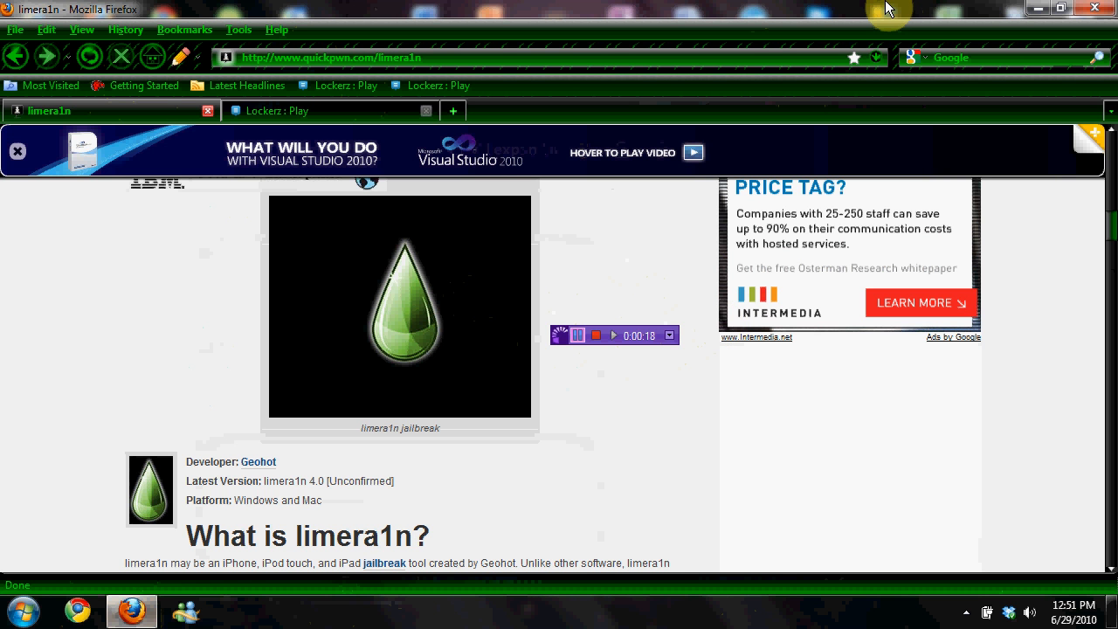
mouse_move(649, 371)
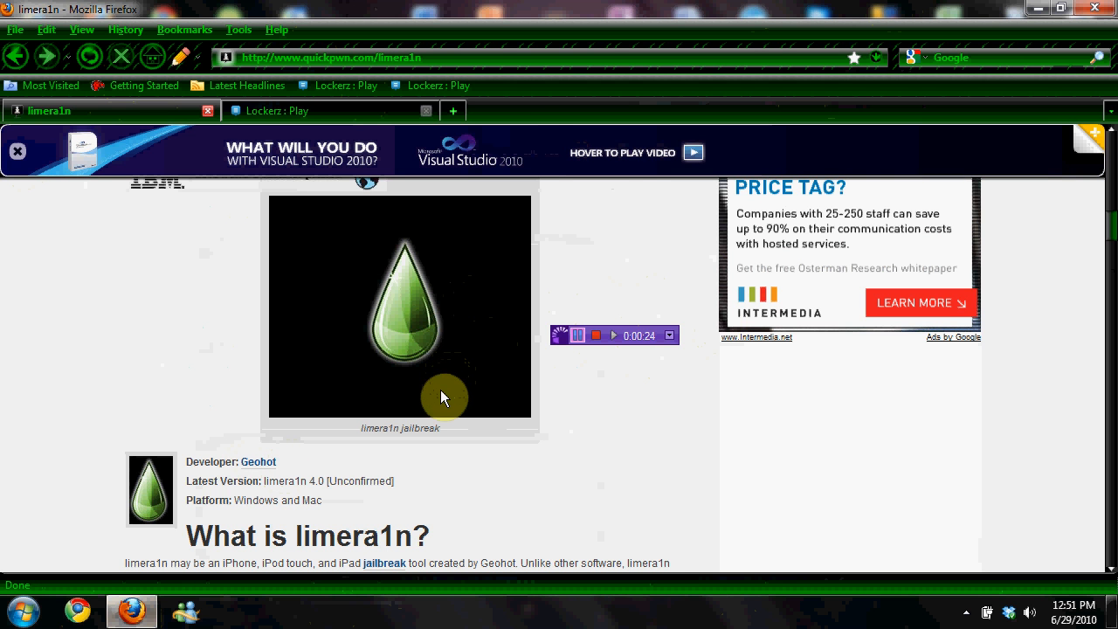
mouse_move(643, 220)
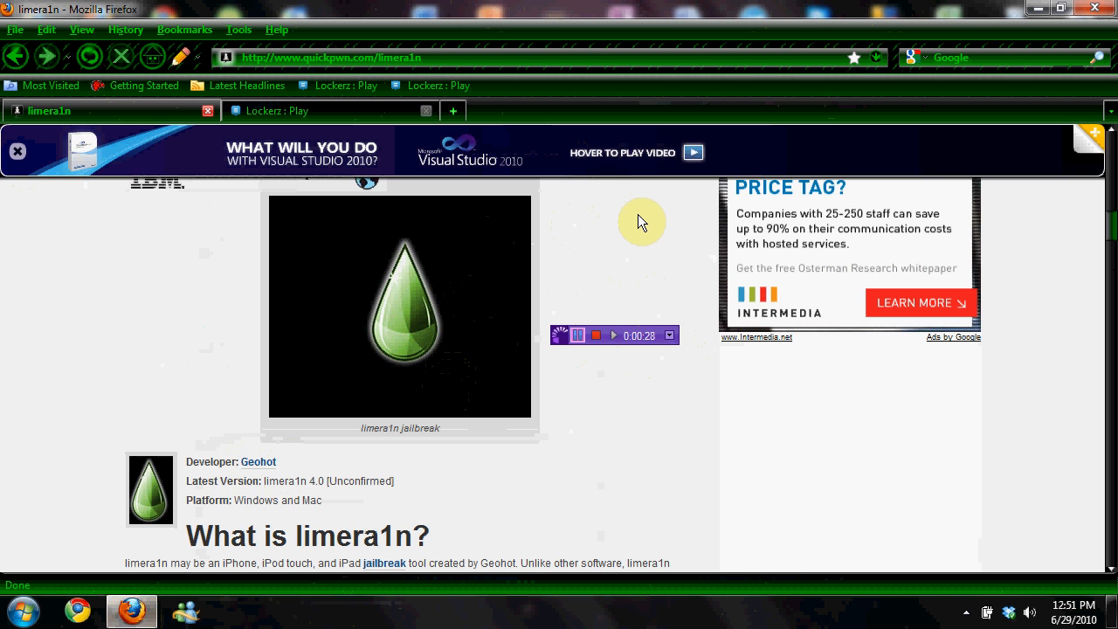
mouse_move(540, 293)
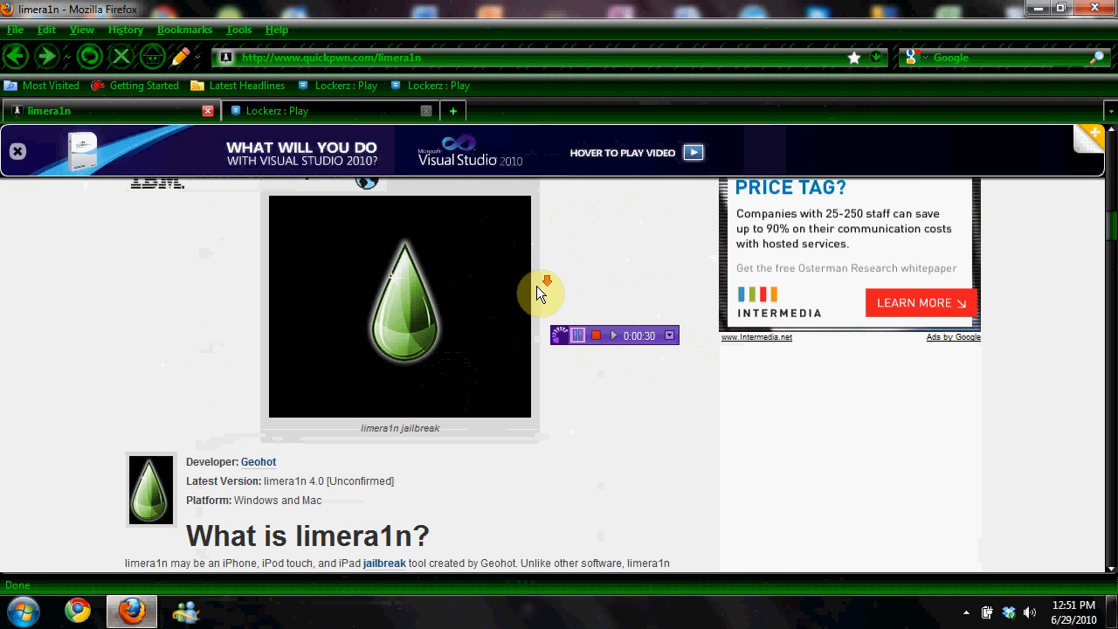
scroll("down", 3)
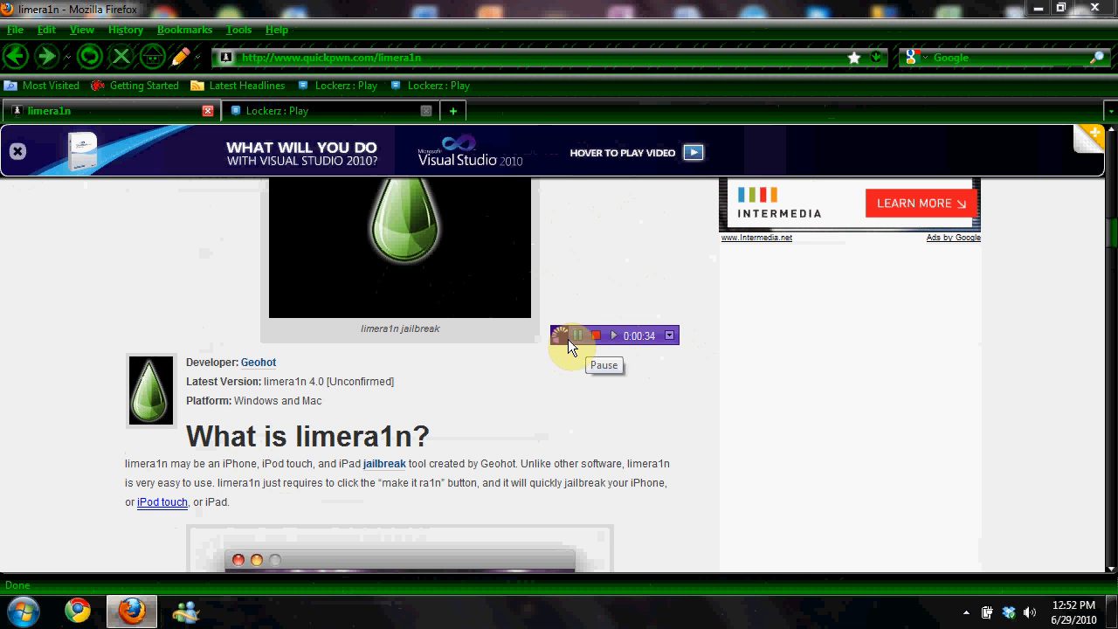
mouse_move(559, 286)
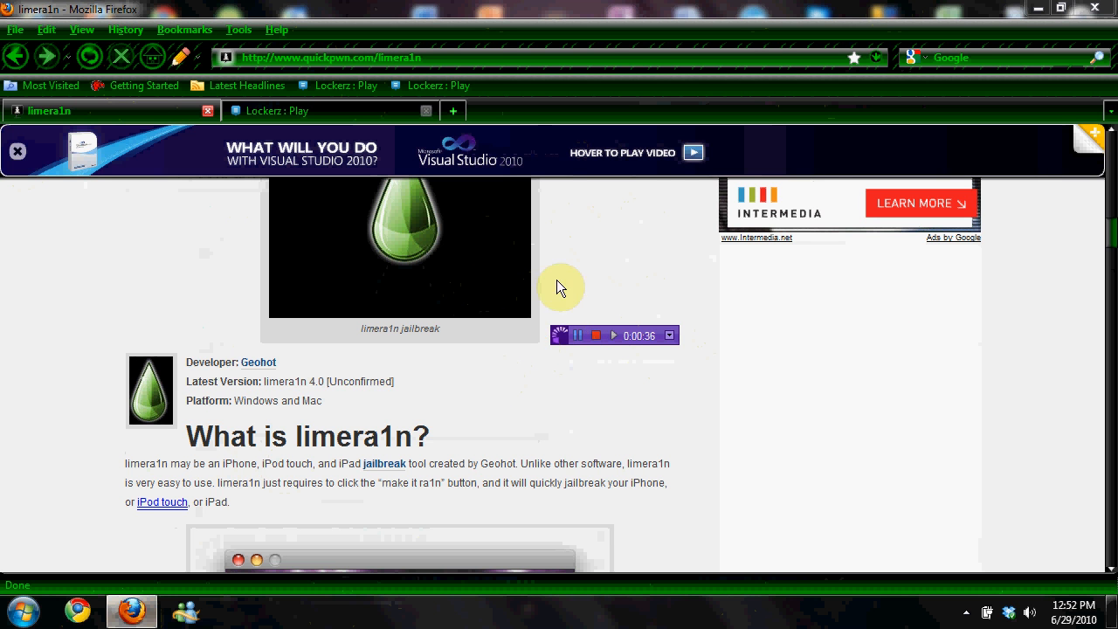
scroll("down", 3)
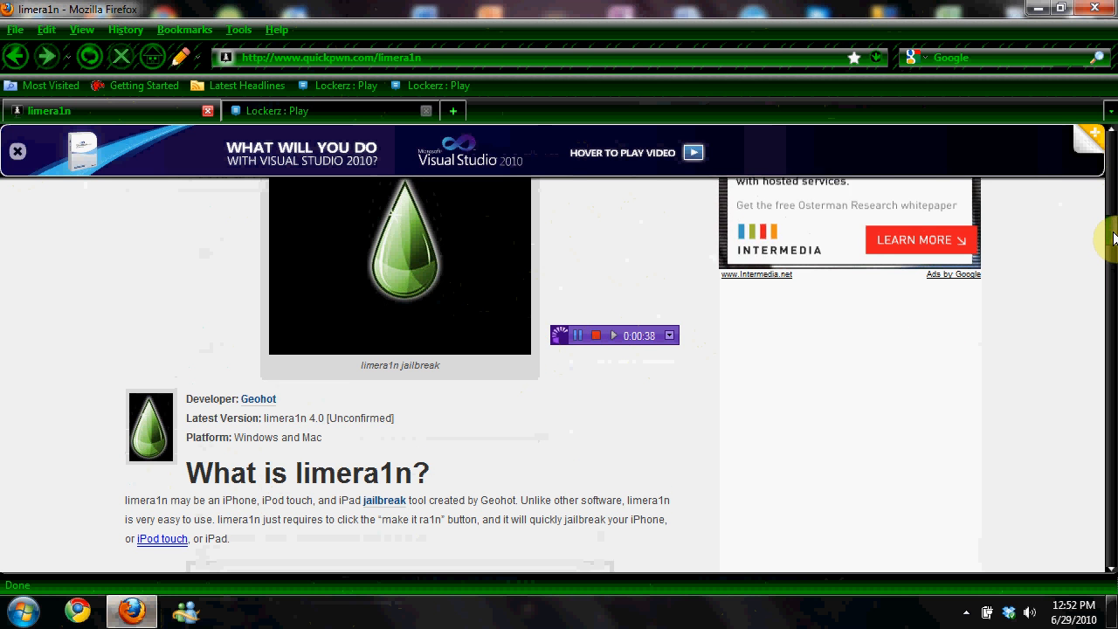
scroll("down", 3)
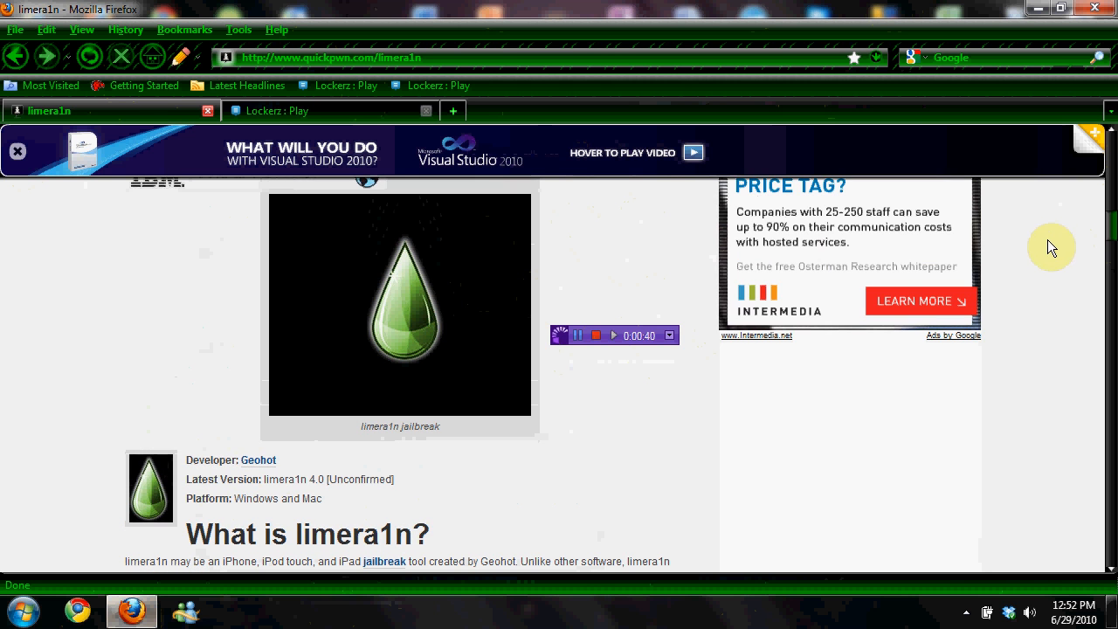
scroll("down", 3)
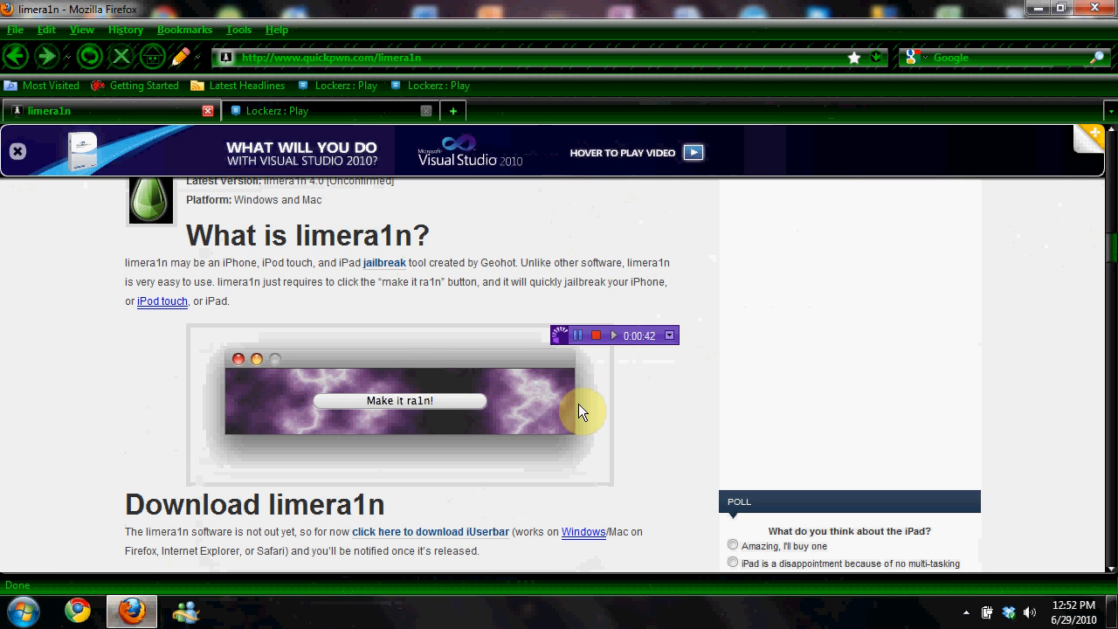
mouse_move(440, 353)
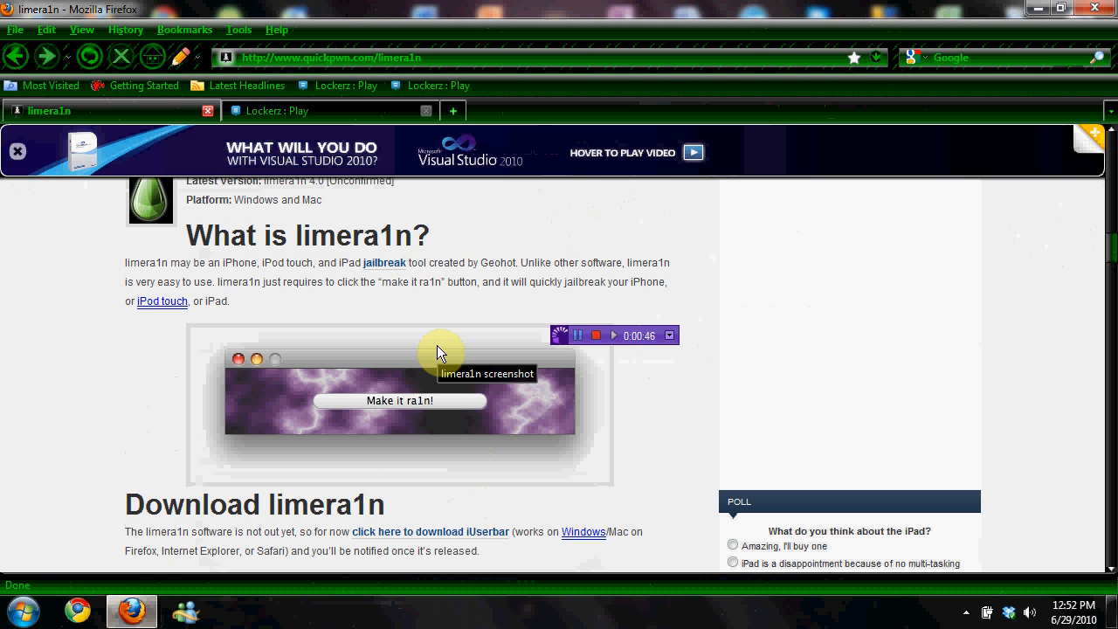
mouse_move(376, 410)
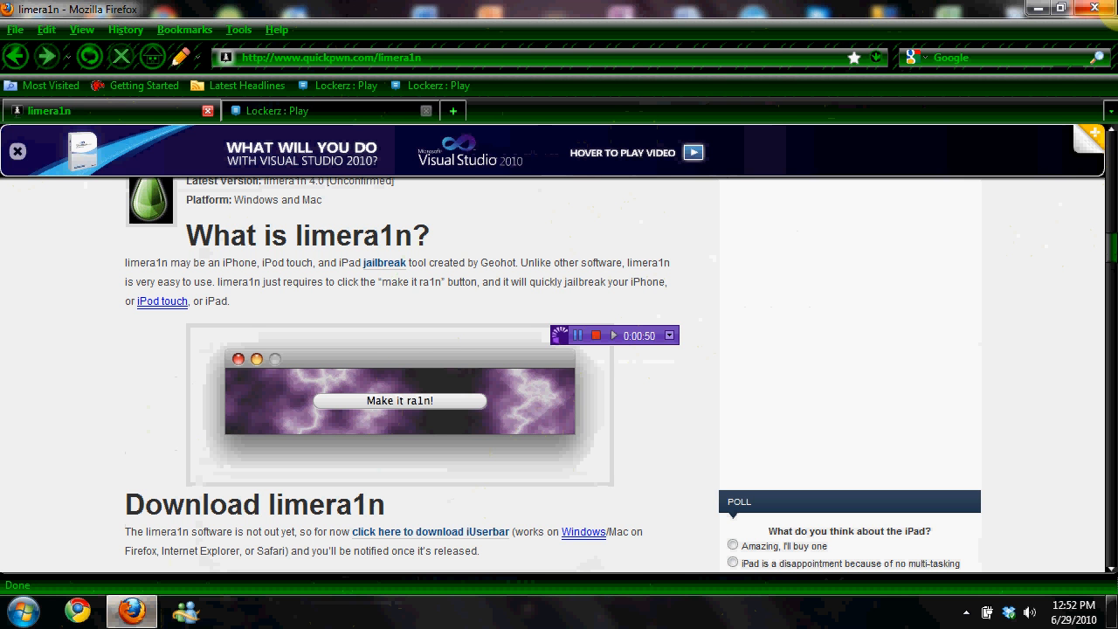
Scroll down to the Windows .EXE and Mac .ZIP download entries, both marked not out yet
scroll("down", 3)
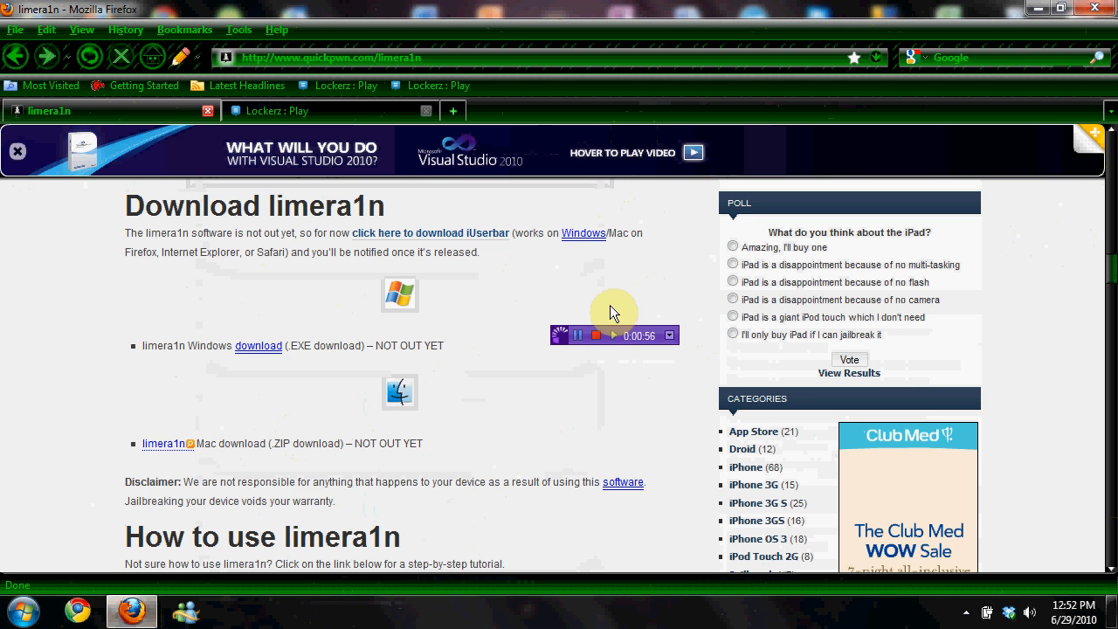
mouse_move(272, 283)
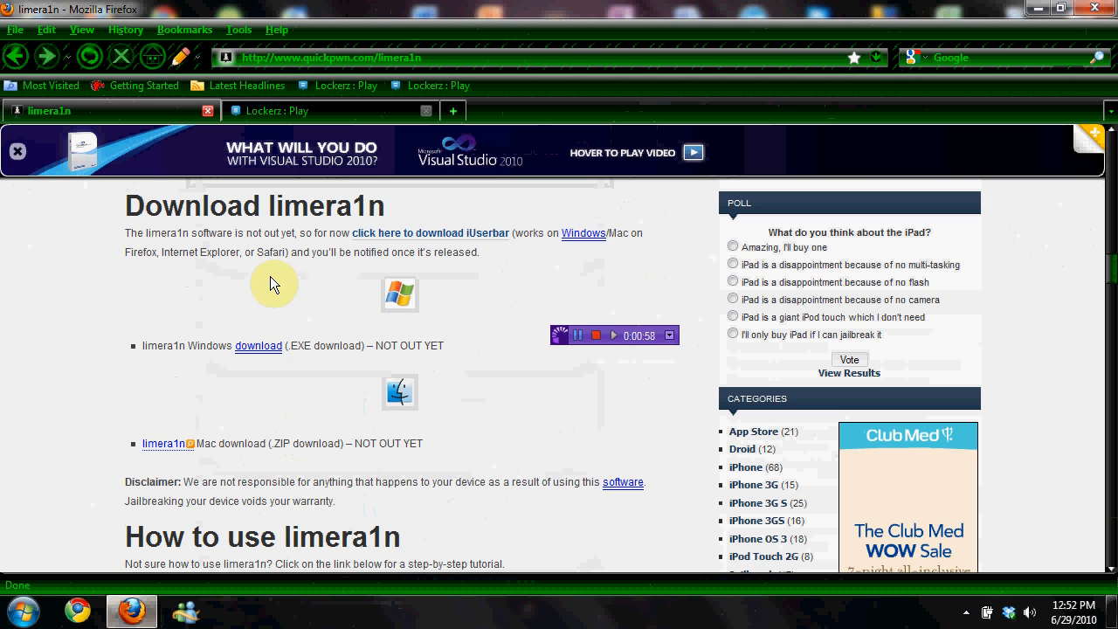
mouse_move(163, 327)
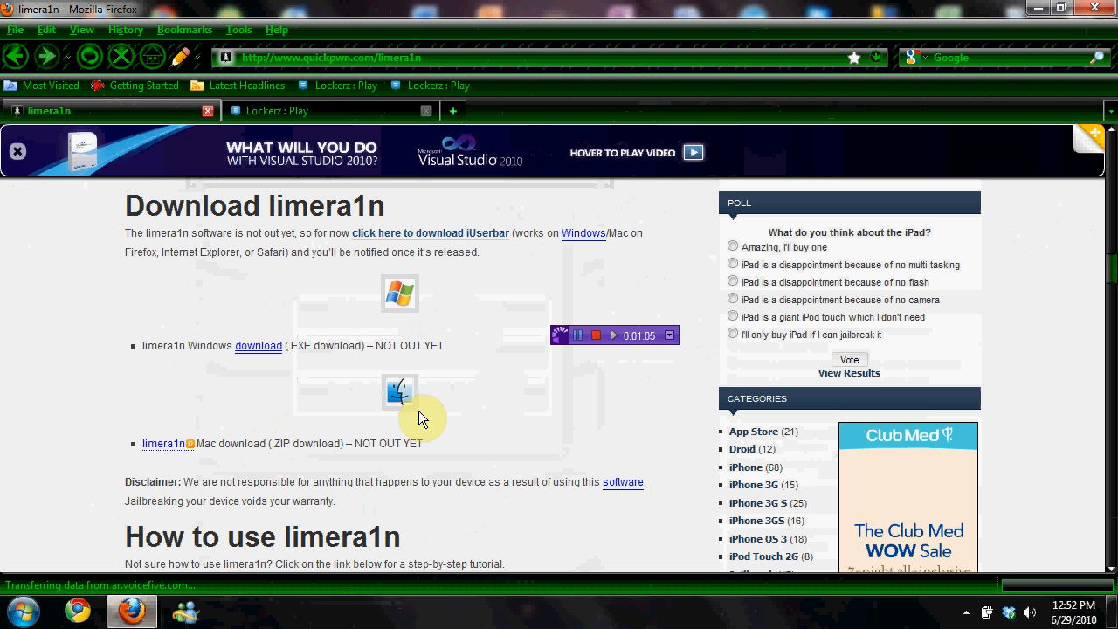
scroll("down", 3)
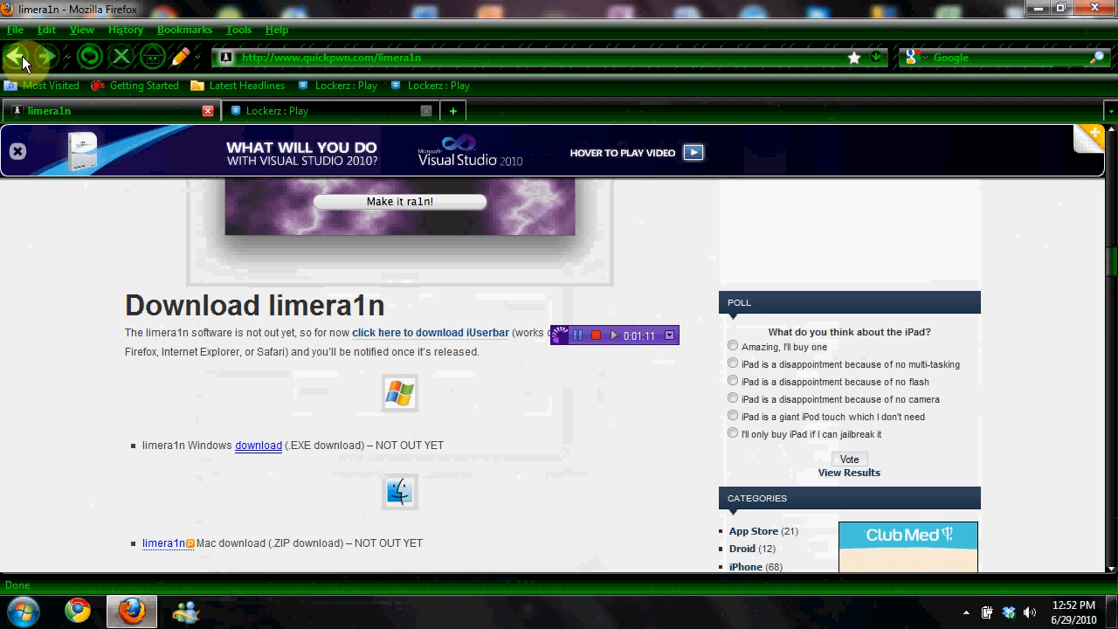
mouse_move(259, 445)
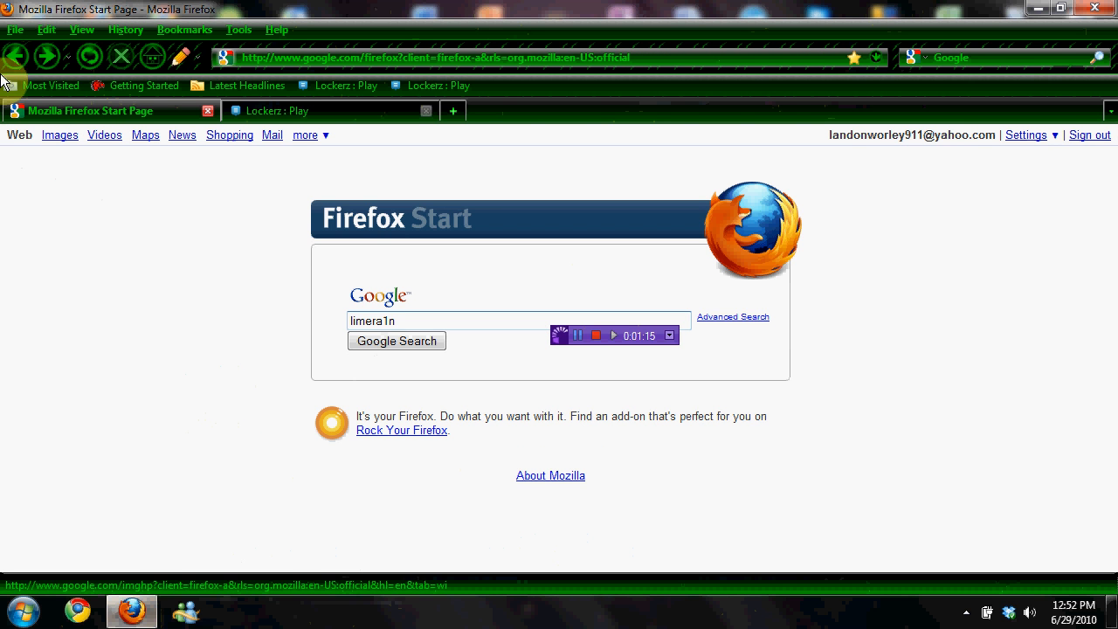
Search Google for limera1n from the Firefox Start page
left_click(395, 340)
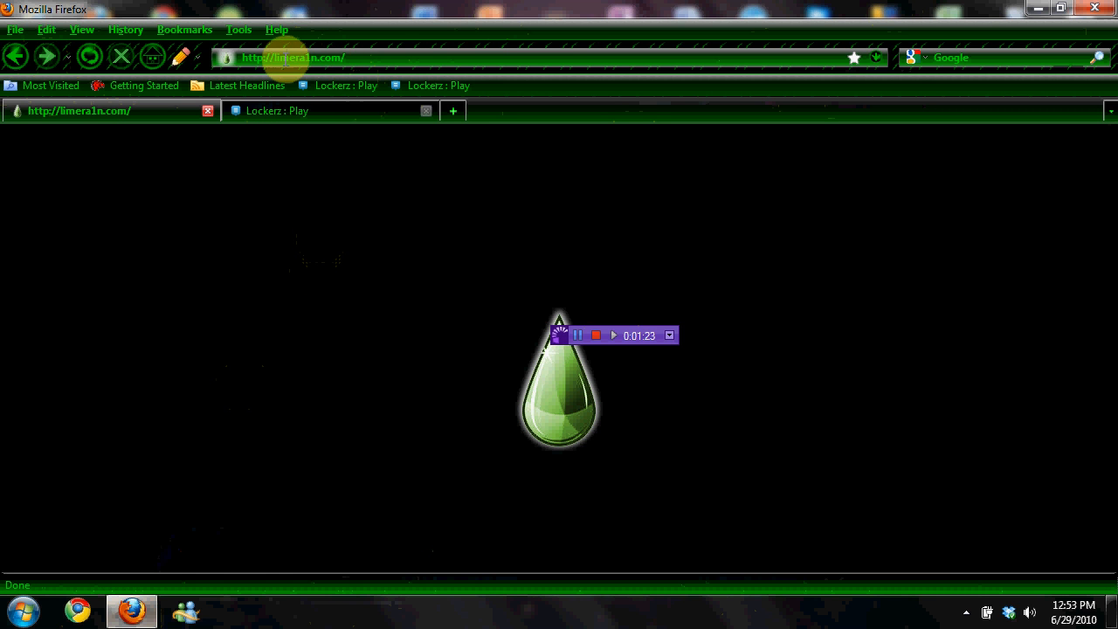
mouse_move(307, 51)
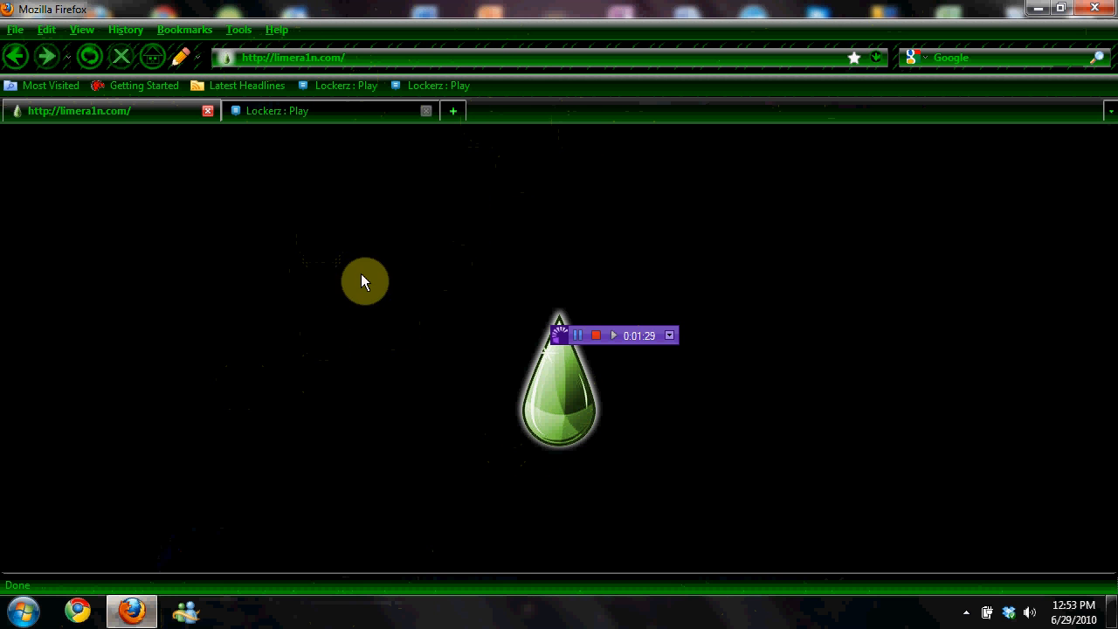
mouse_move(531, 374)
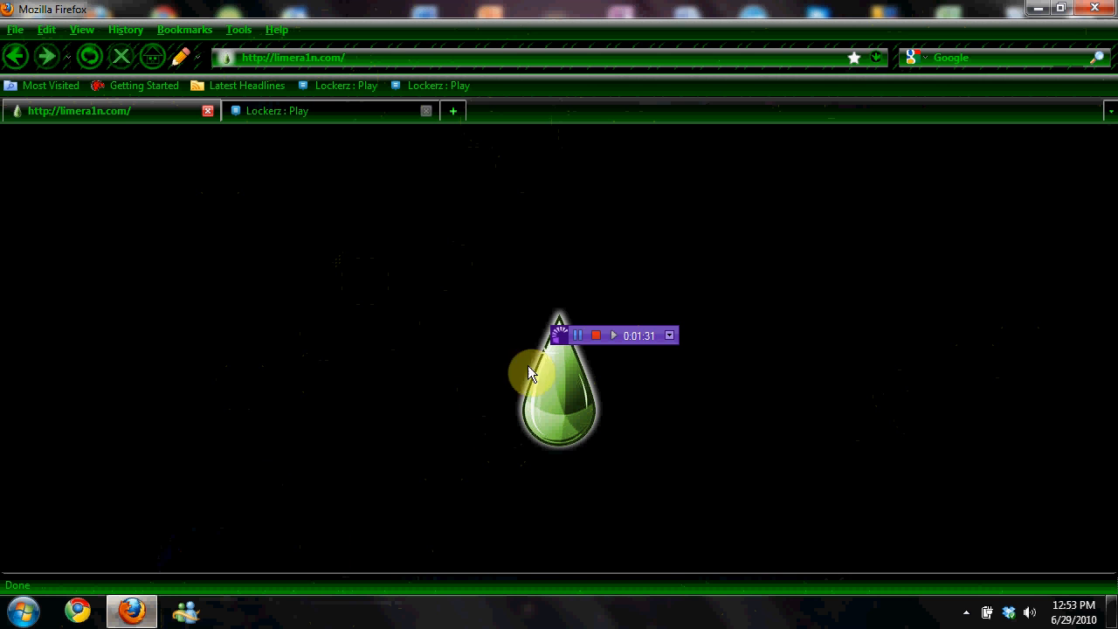
mouse_move(615, 545)
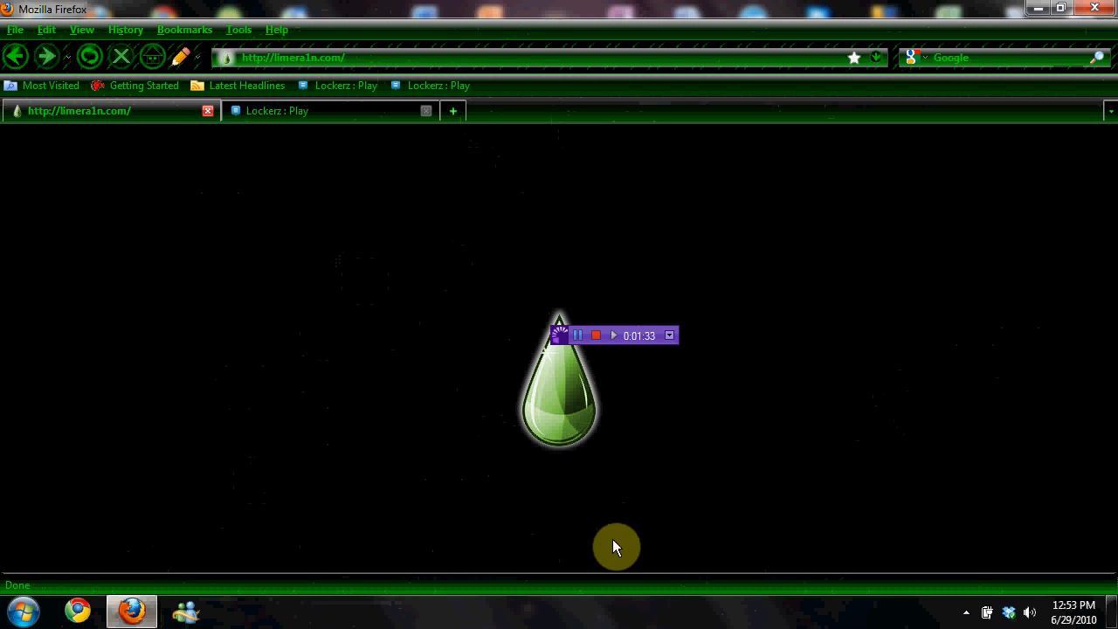
mouse_move(480, 391)
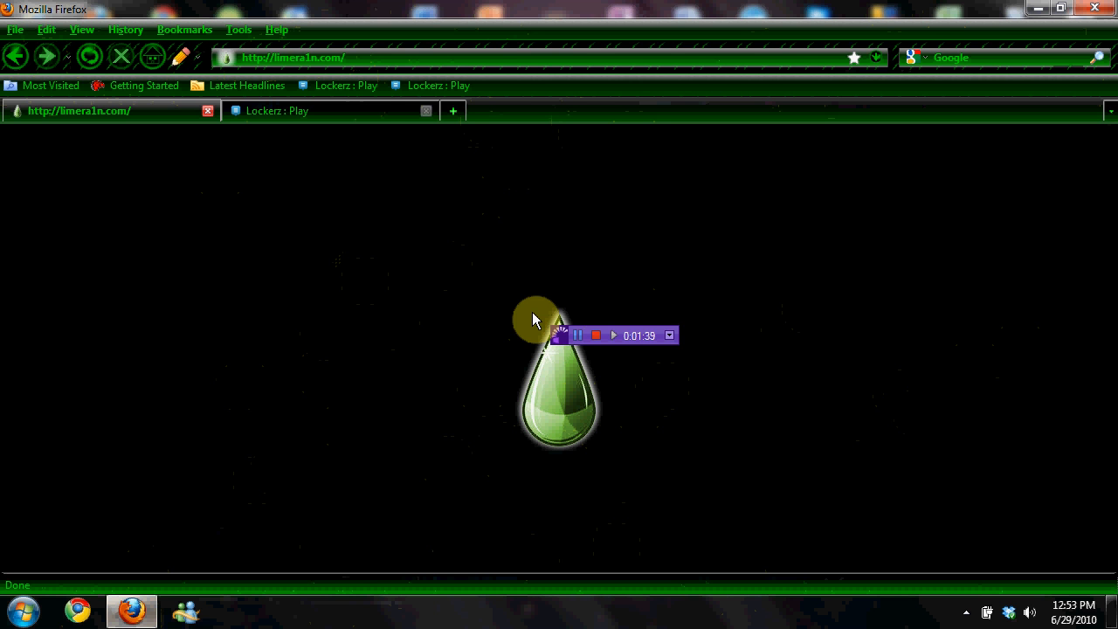
mouse_move(825, 201)
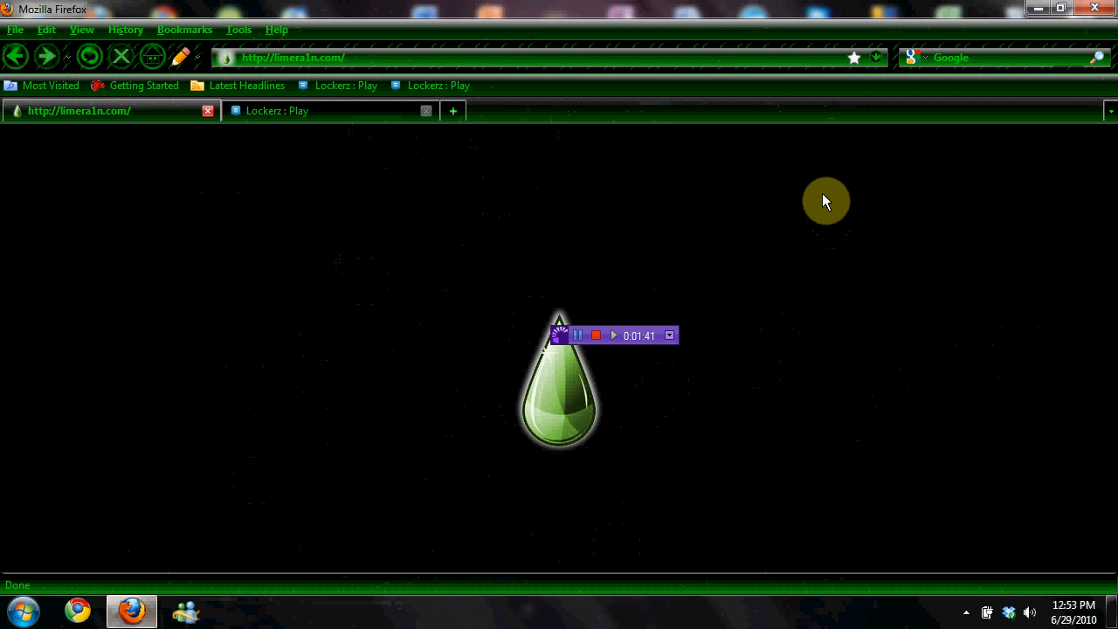
mouse_move(585, 311)
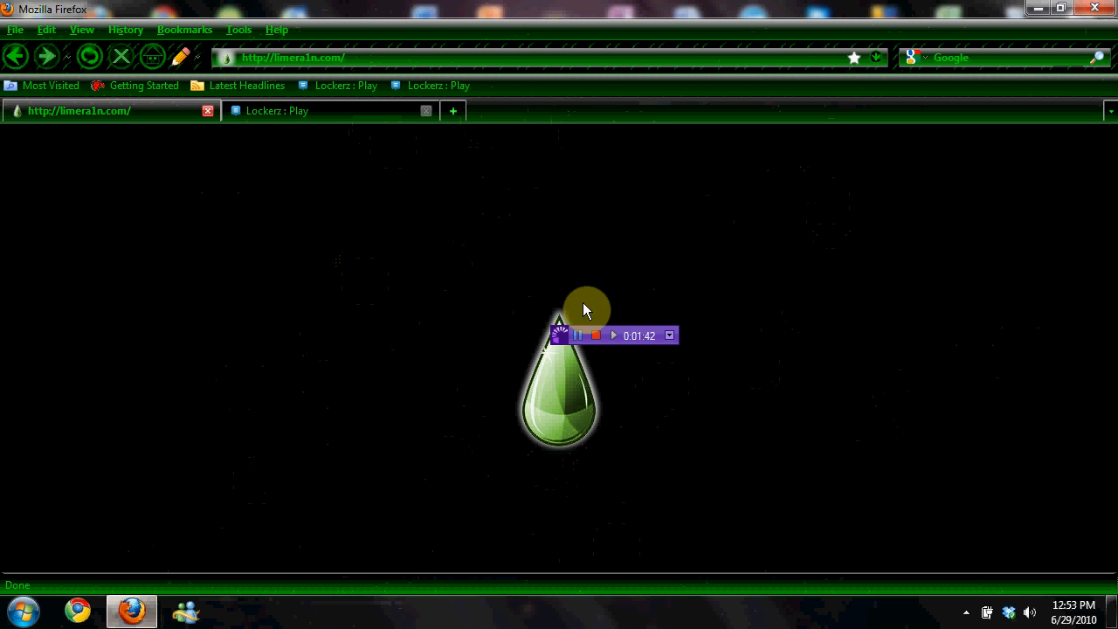
mouse_move(418, 433)
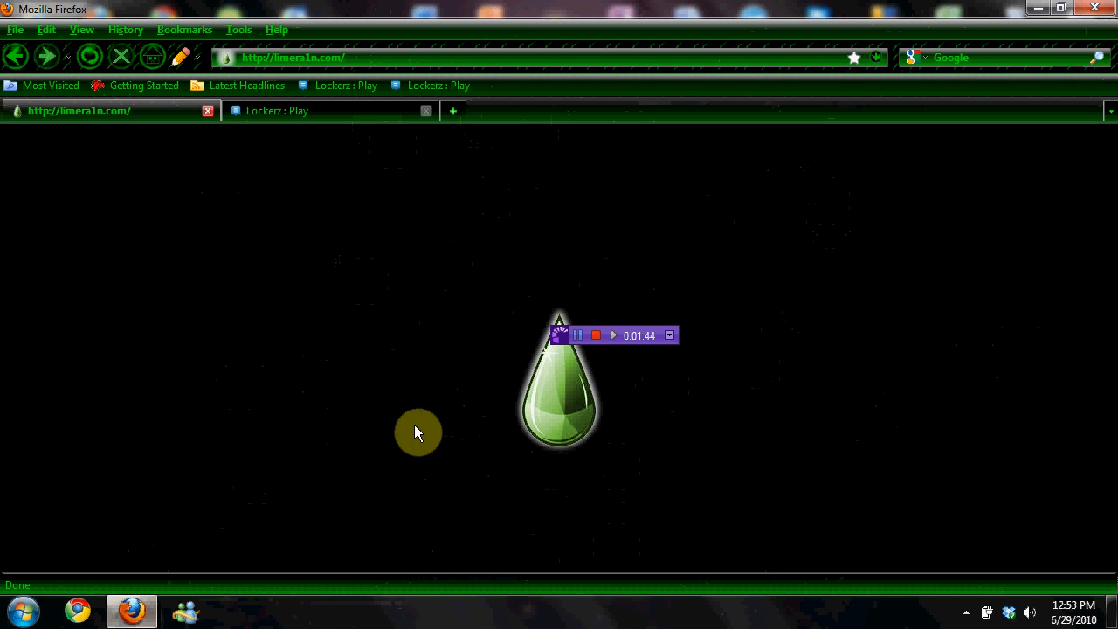
mouse_move(492, 597)
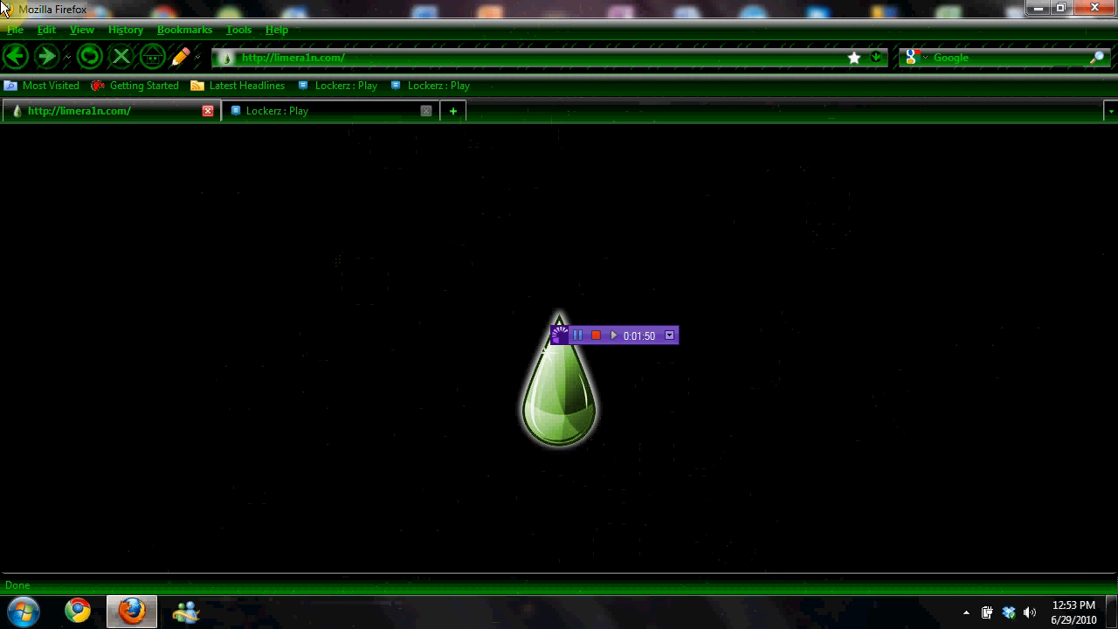
mouse_move(43, 56)
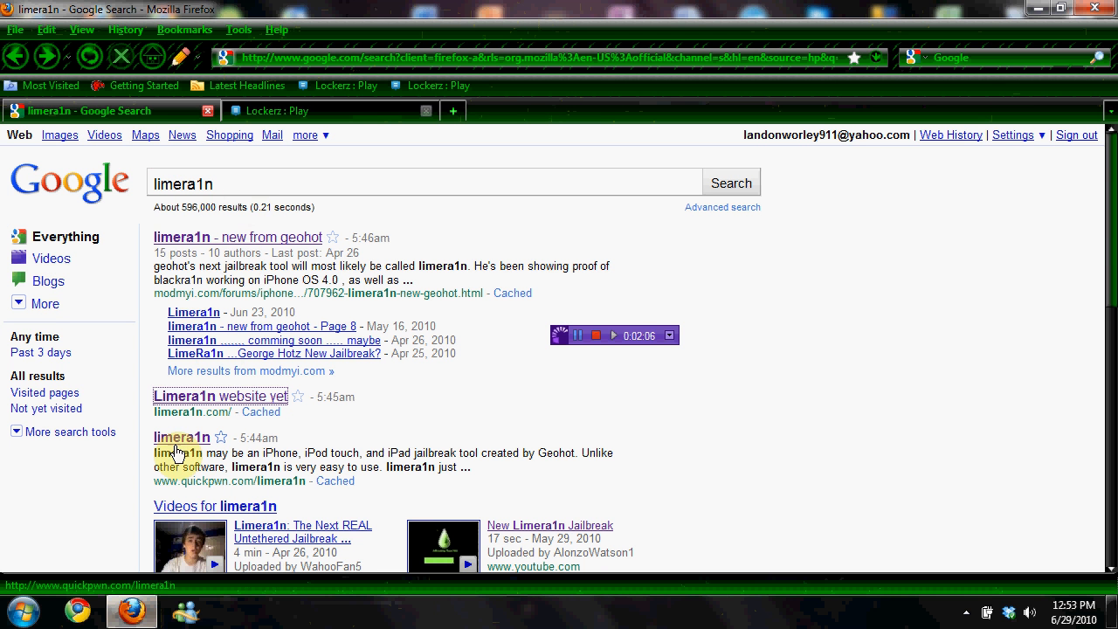
Open the quickpwn.com limera1n result from the Google search results
left_click(181, 436)
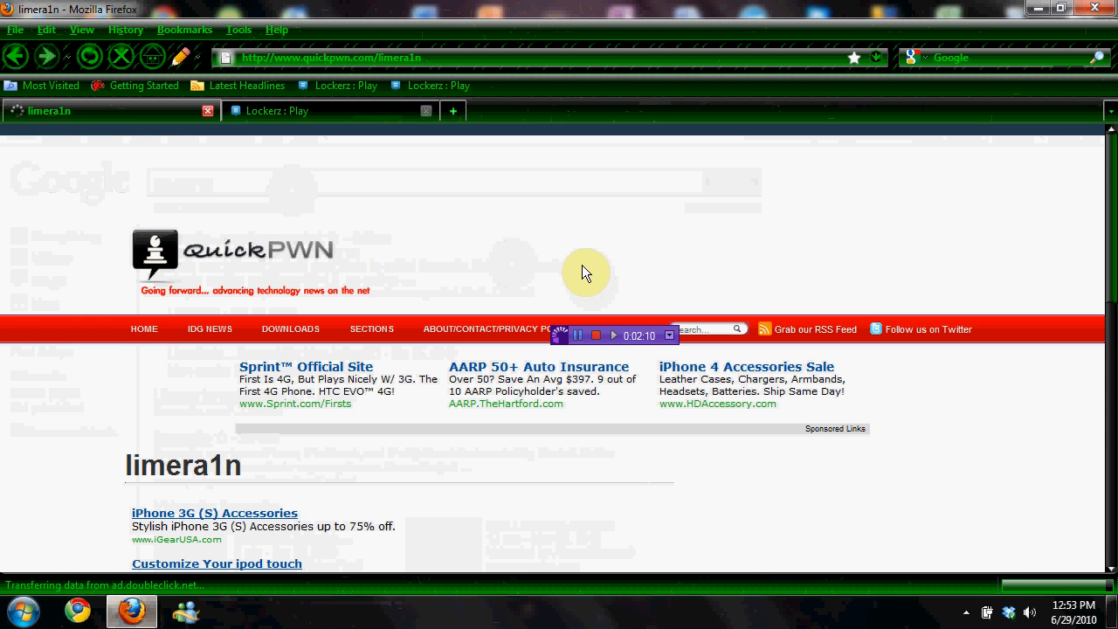
Scroll past Download limera1n to the teardrop image and developer, version and platform details
scroll("down", 3)
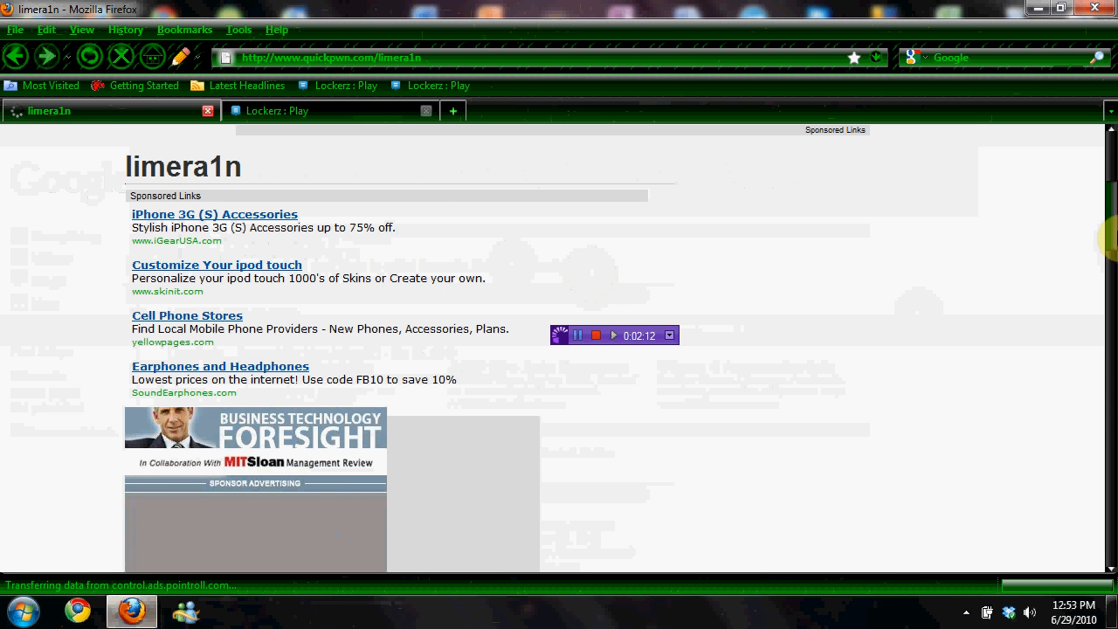
scroll("down", 3)
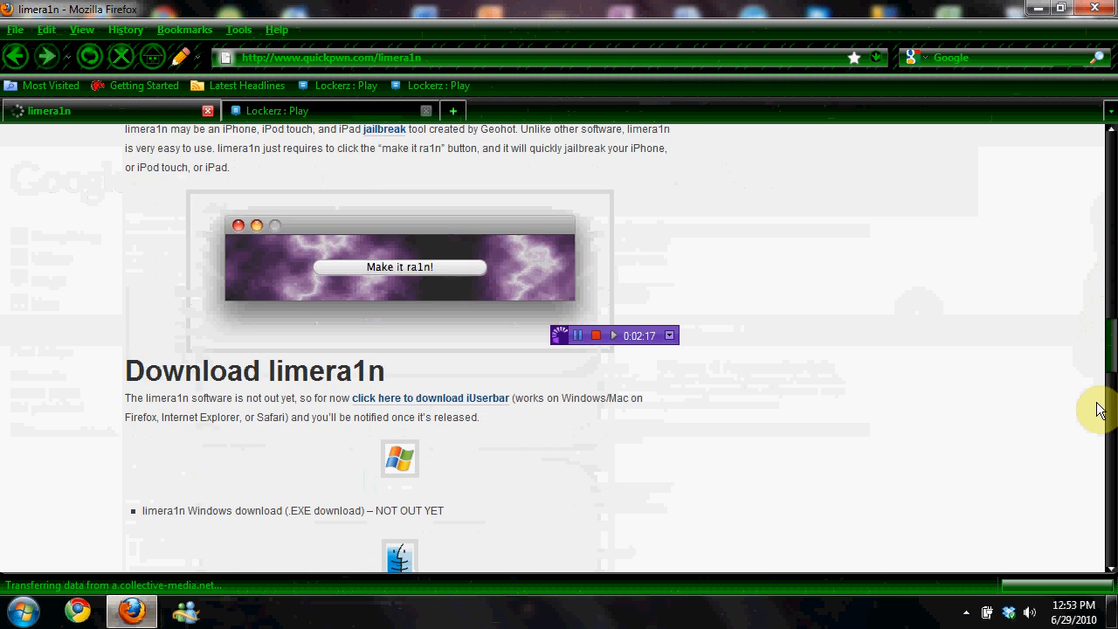
scroll("down", 3)
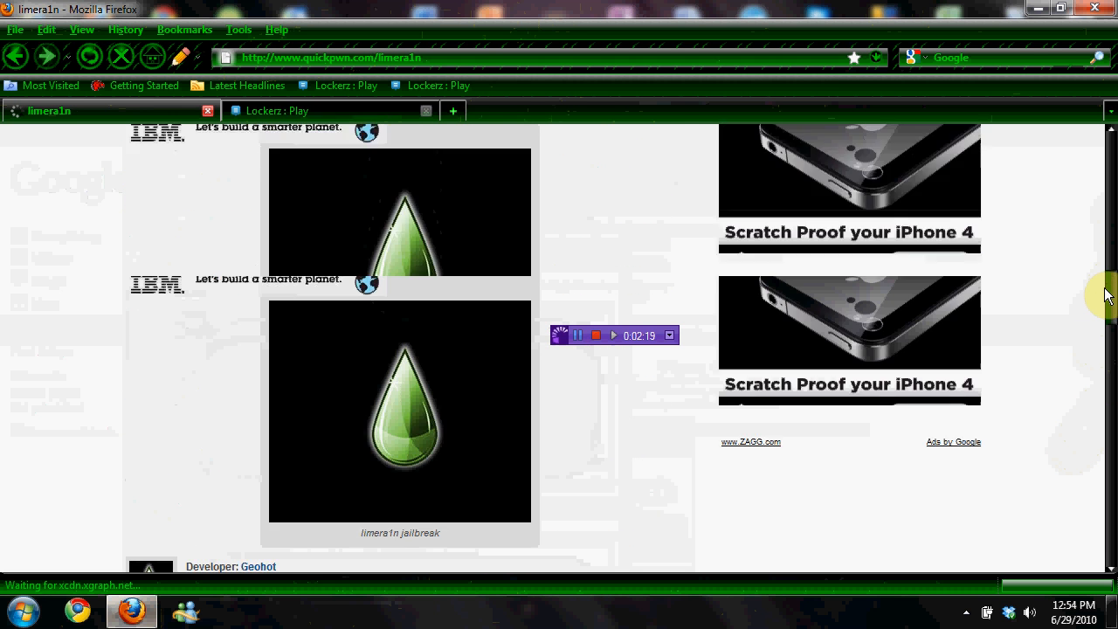
scroll("down", 3)
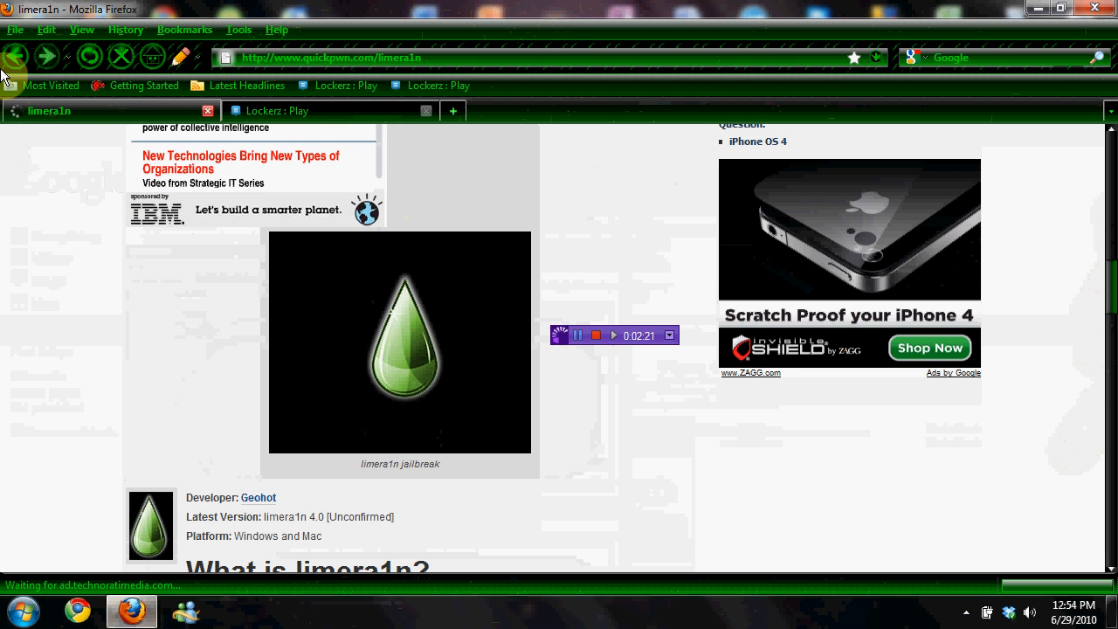